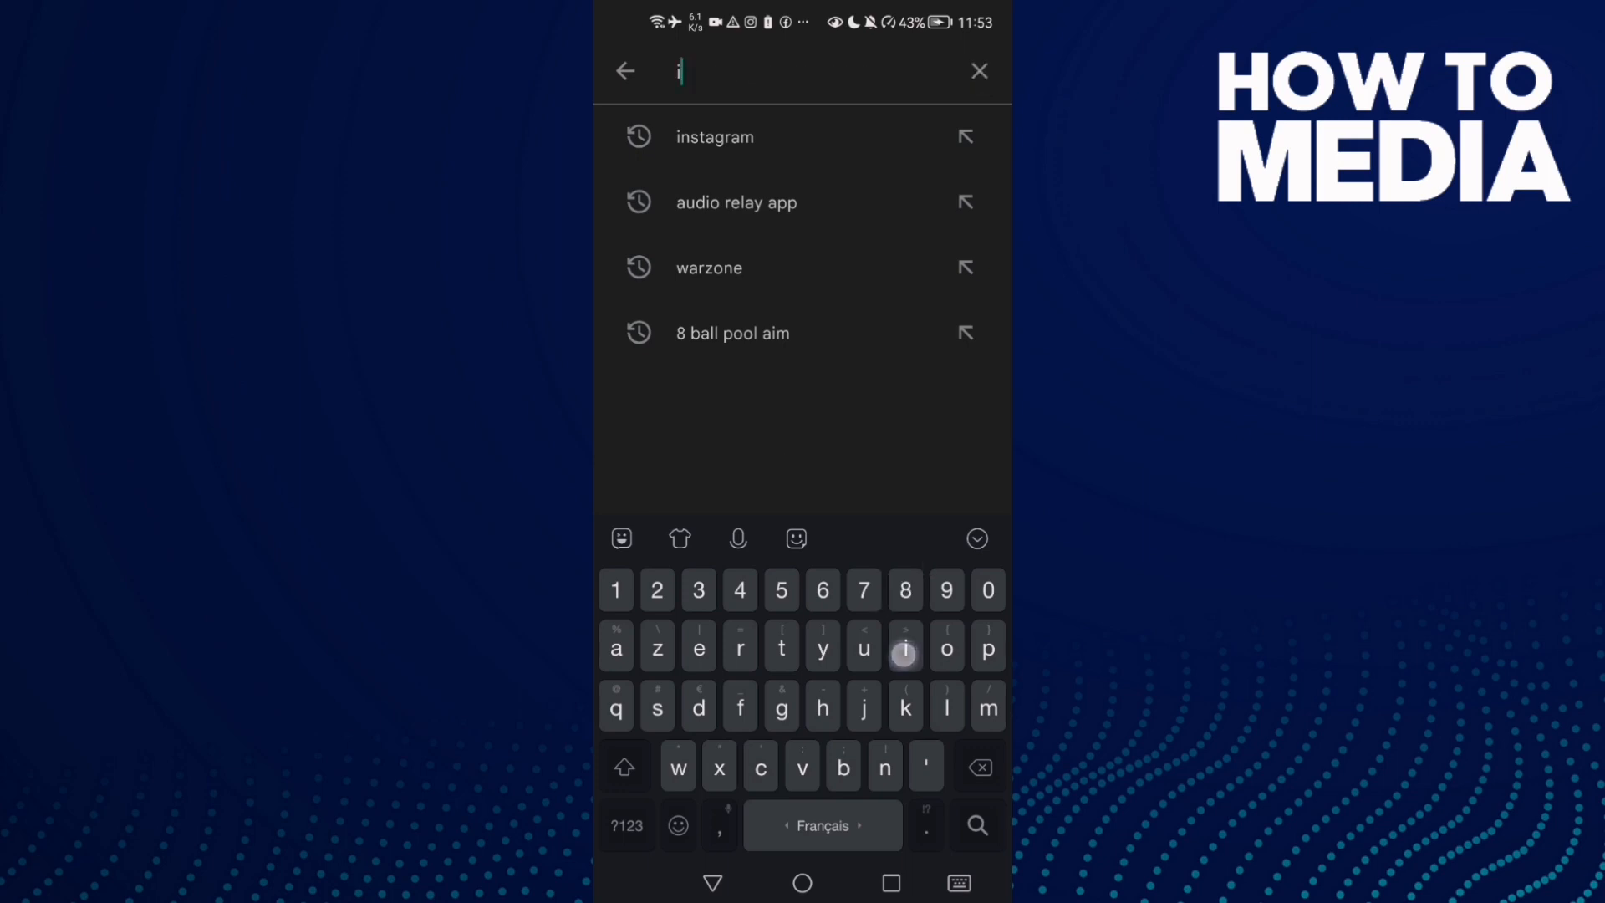
- Check Instagram's Play Store page shows it installed with no update, then go home
left_click(715, 137)
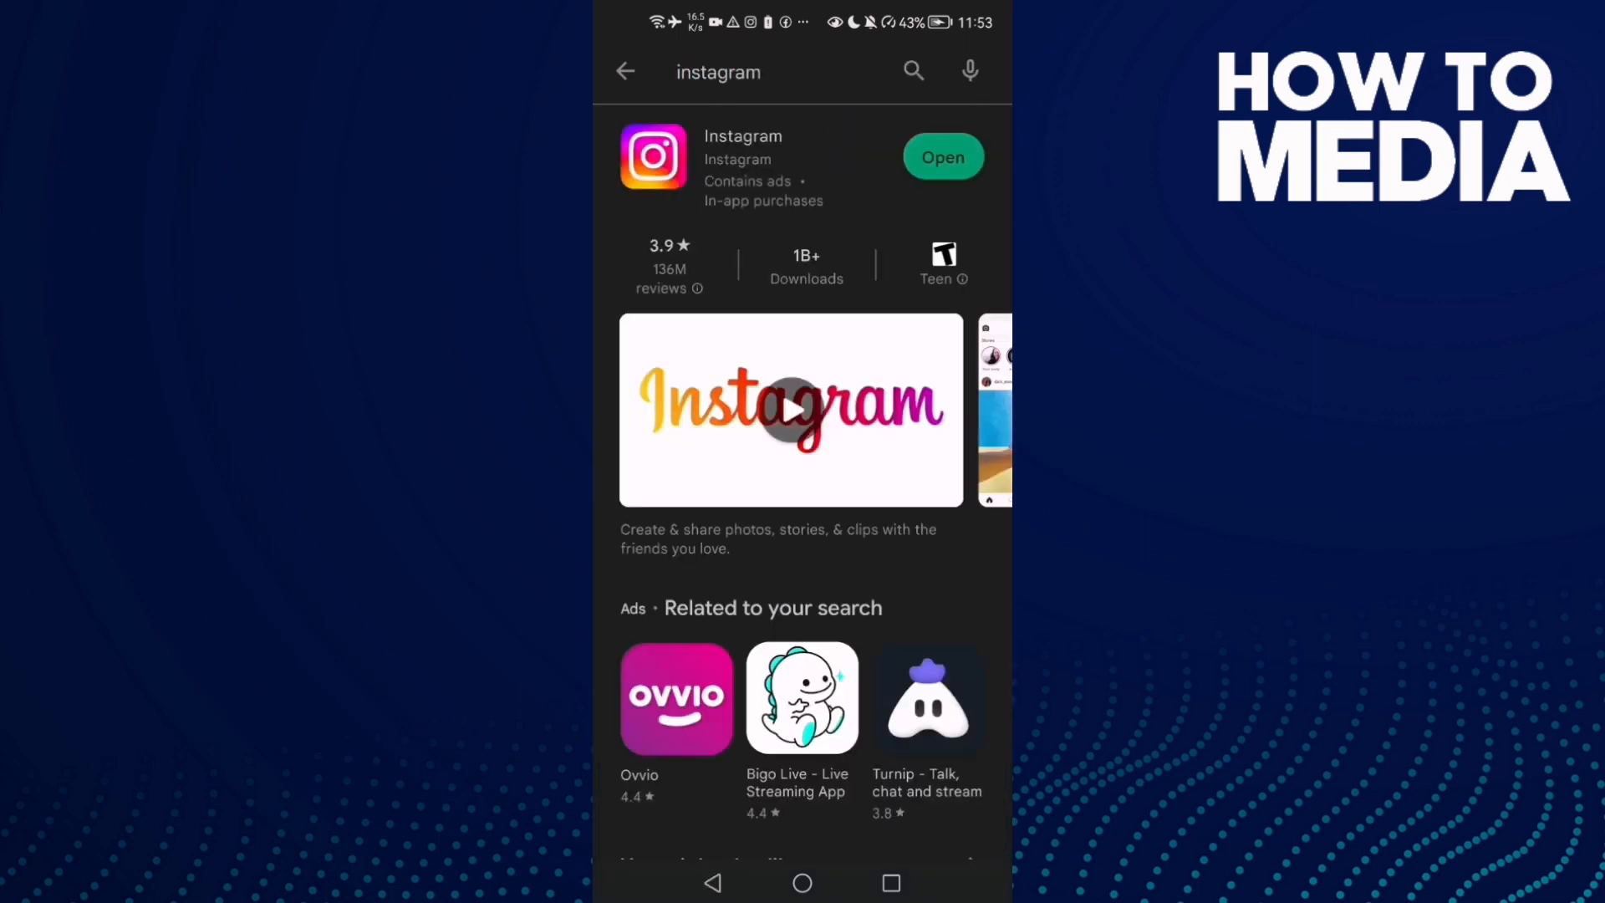
left_click(742, 156)
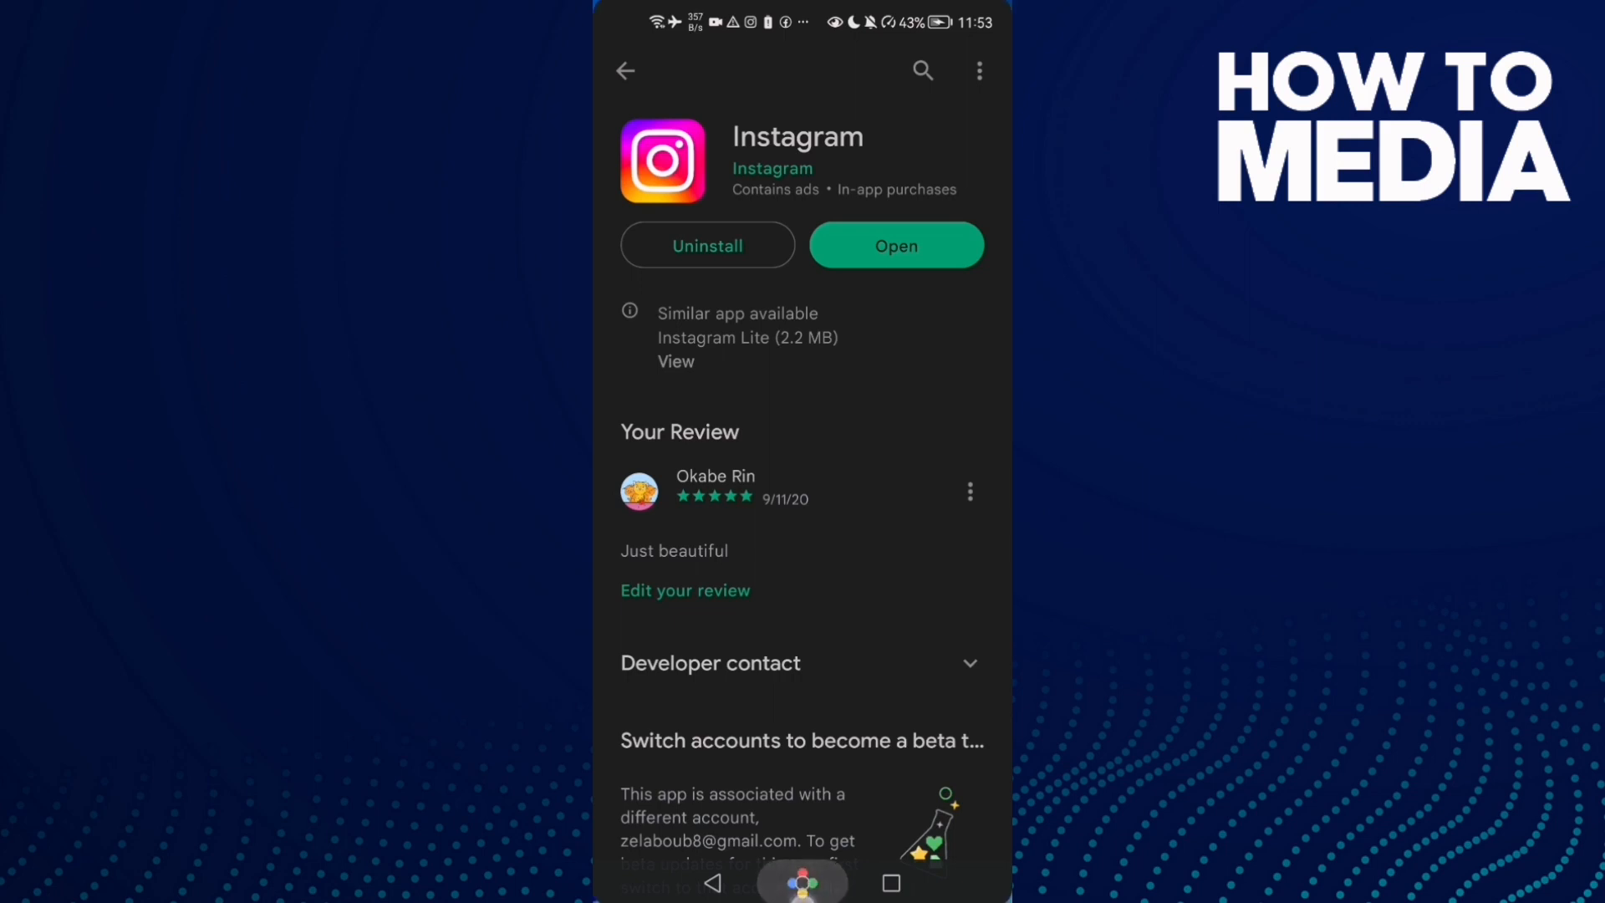
left_click(801, 882)
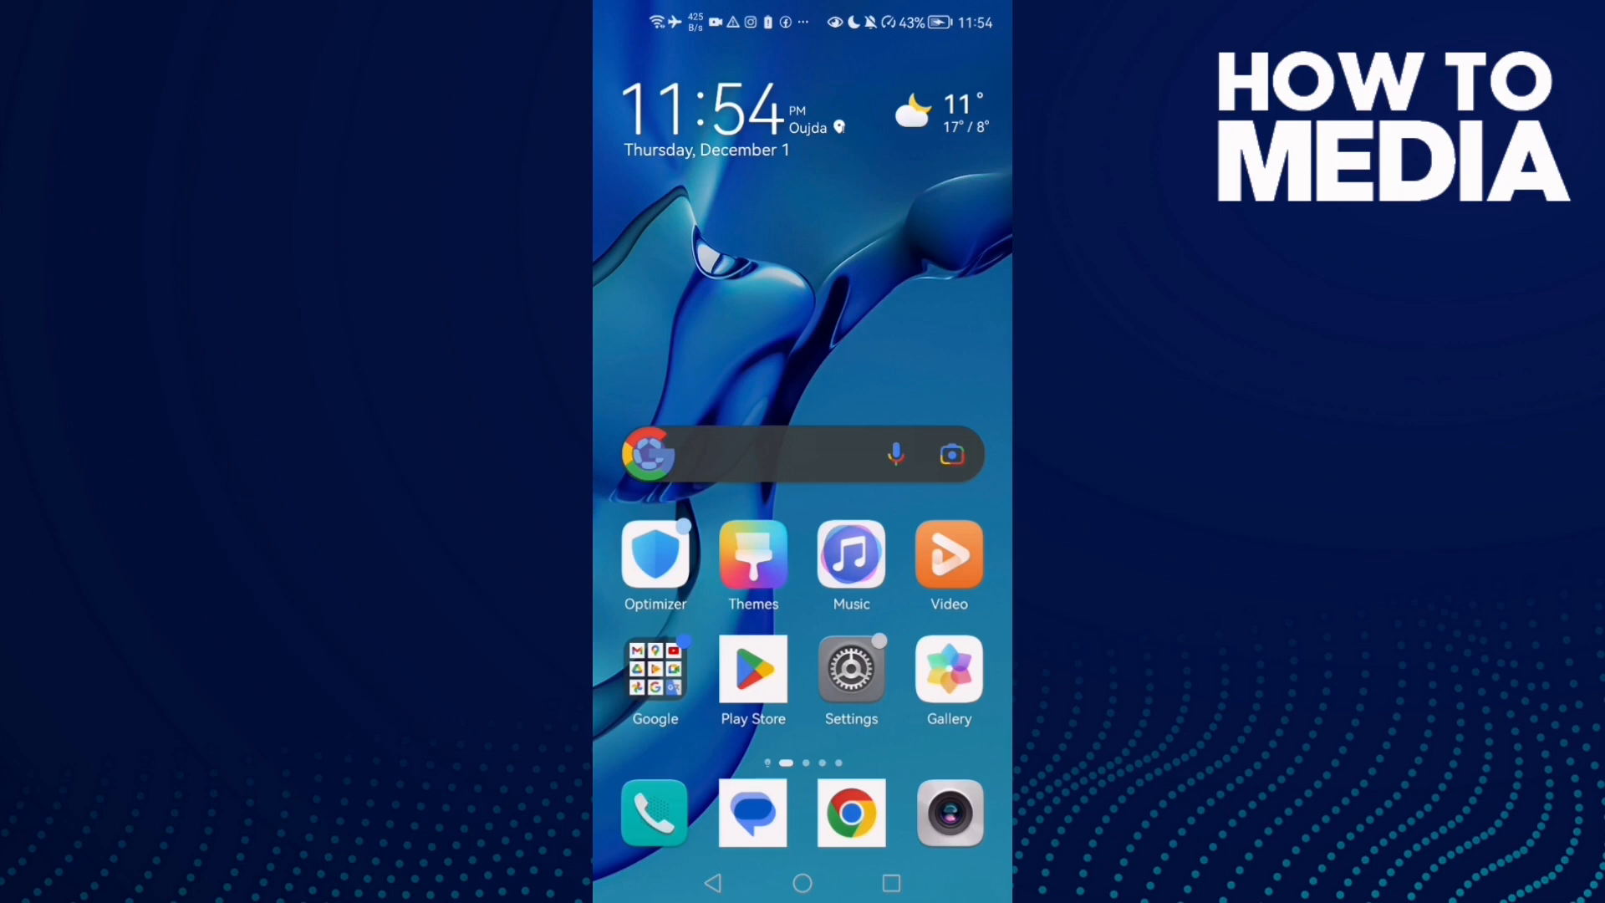
- In Settings > Apps, search 'insta' and open Instagram's app details
left_click(850, 669)
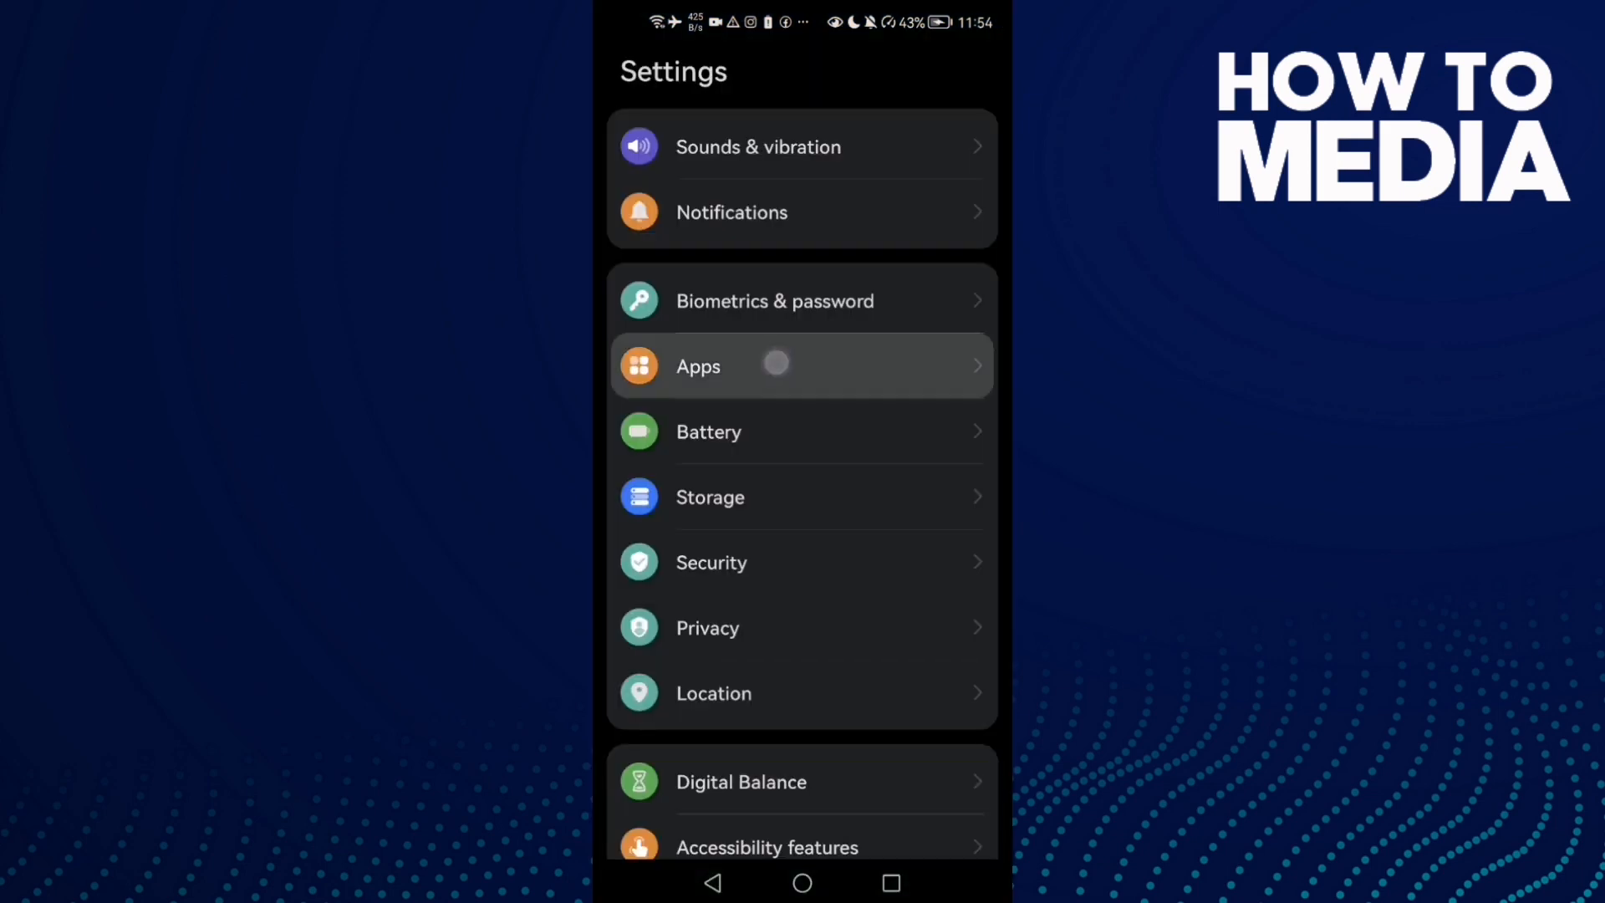
left_click(802, 366)
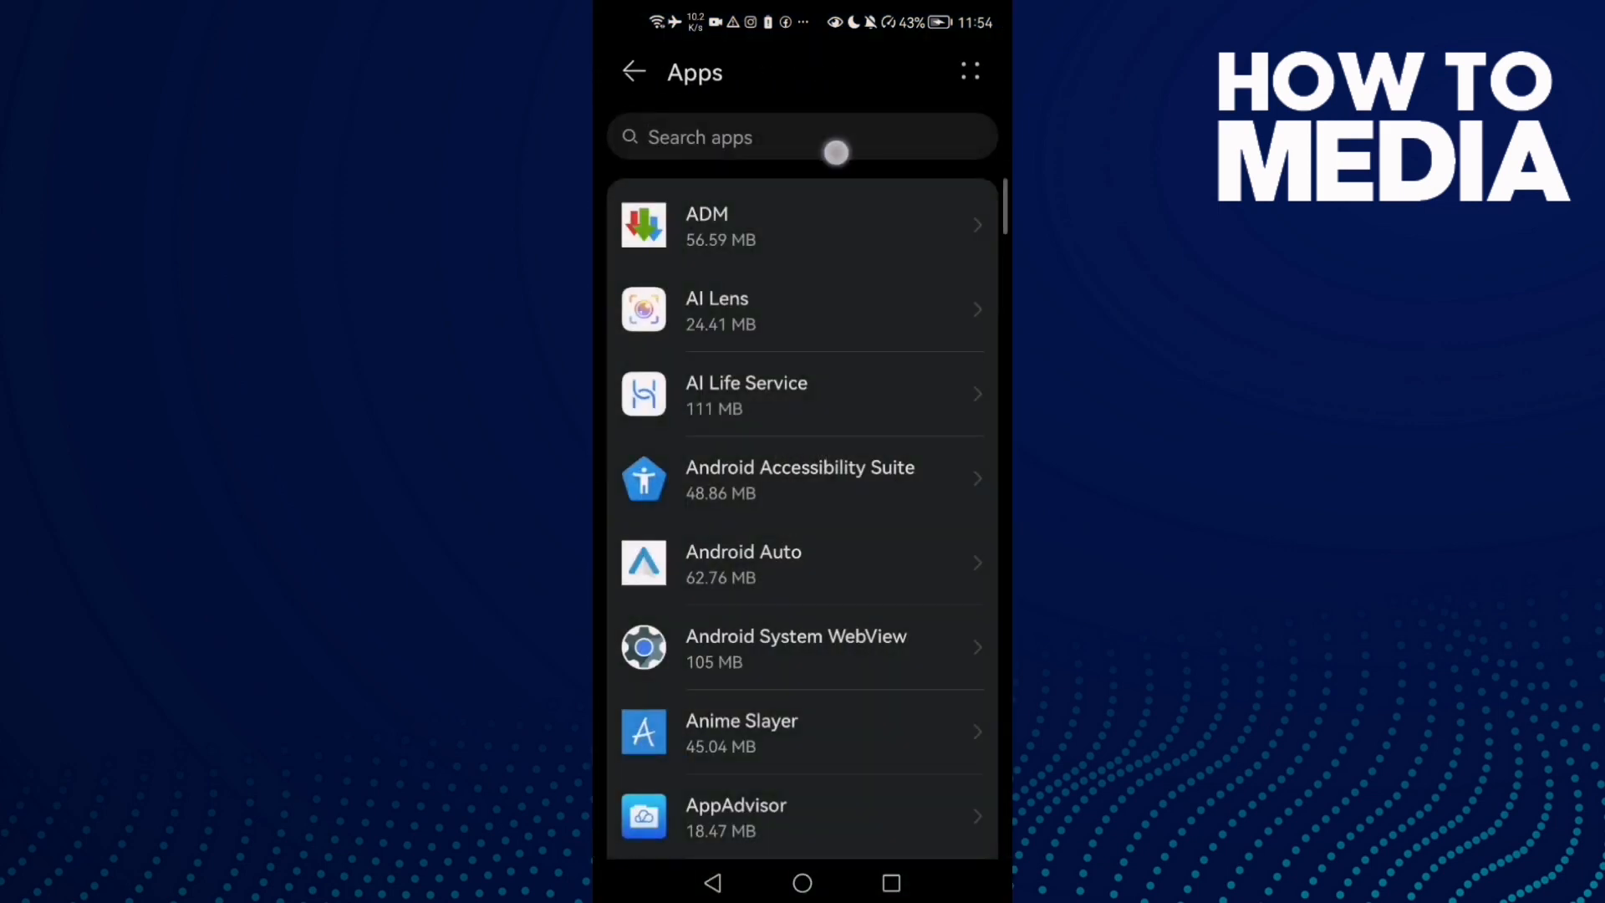
type("insta")
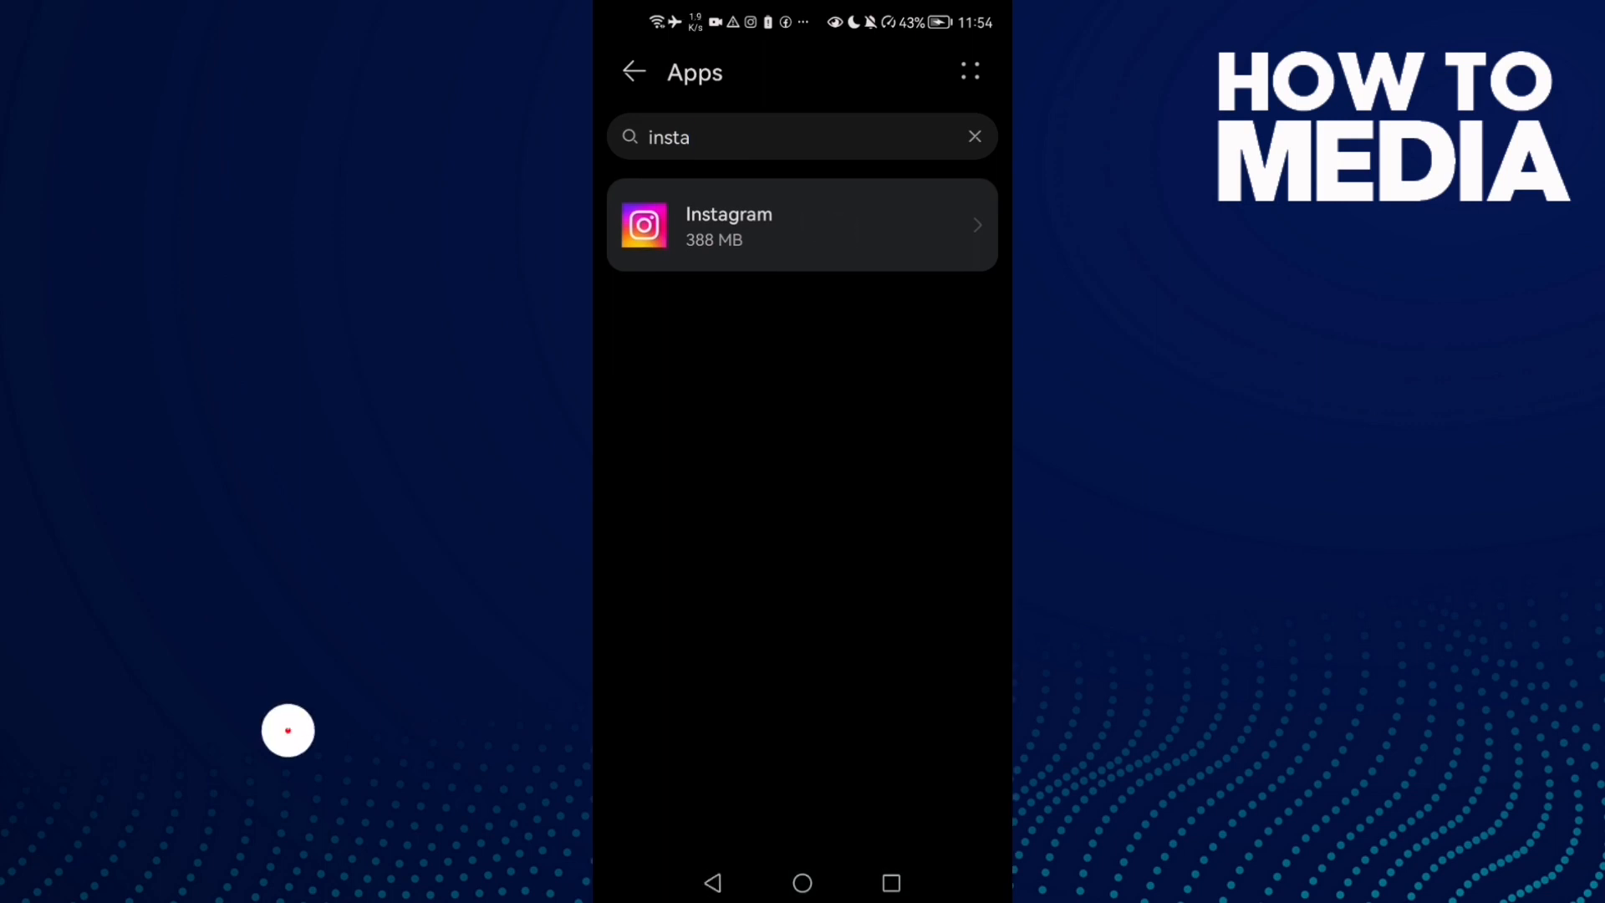
left_click(801, 224)
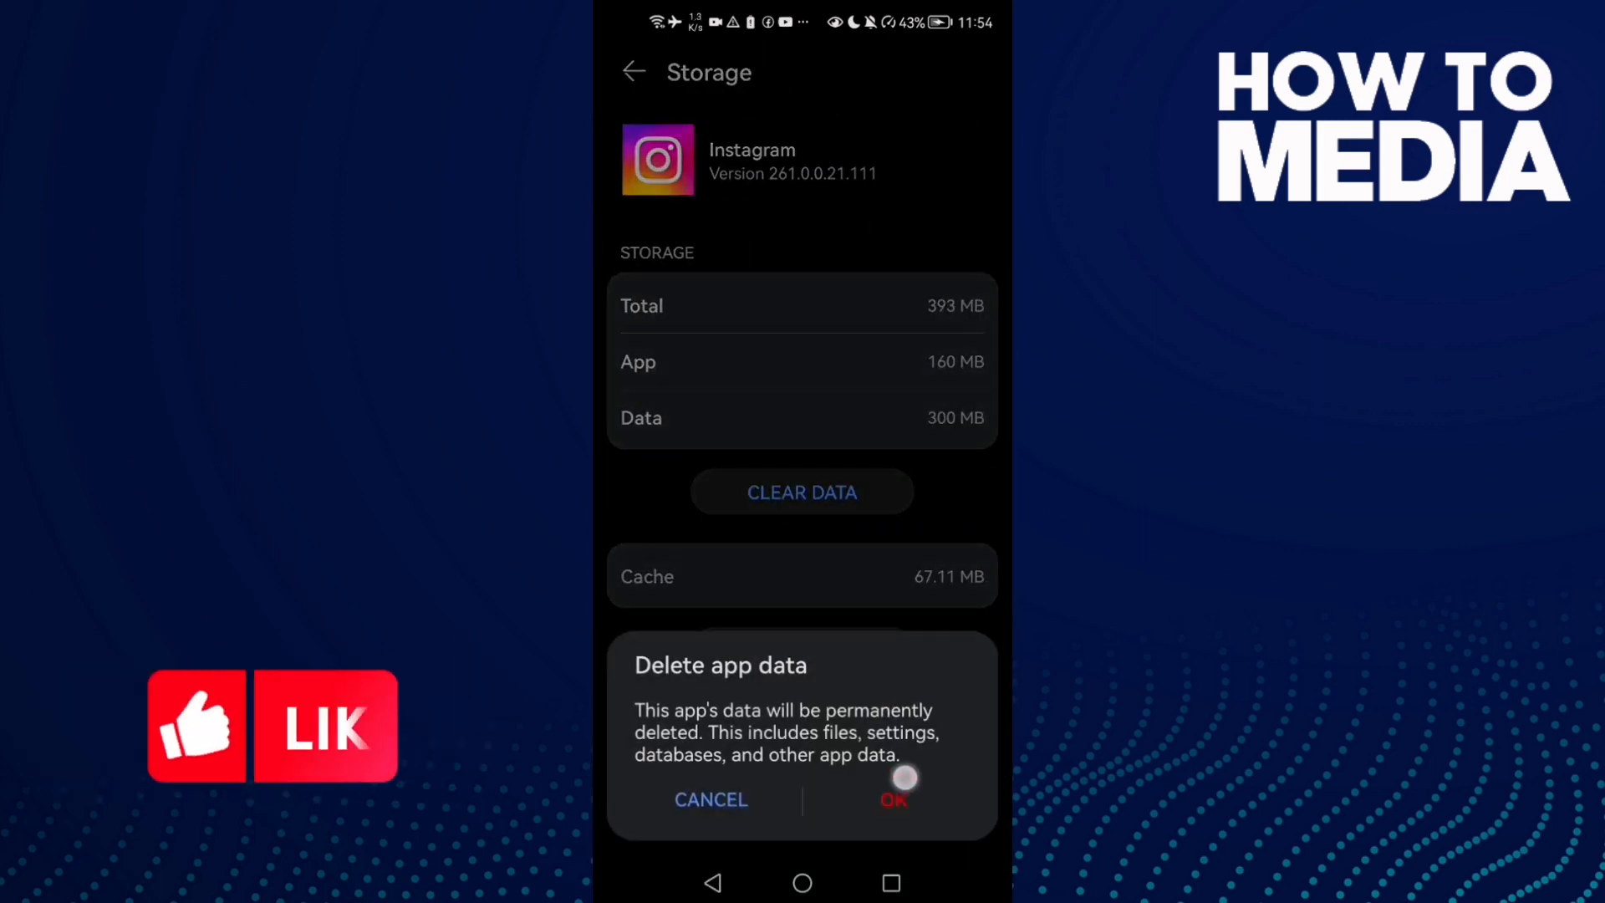
- Confirm deleting Instagram's app data and return to the home screen
left_click(892, 799)
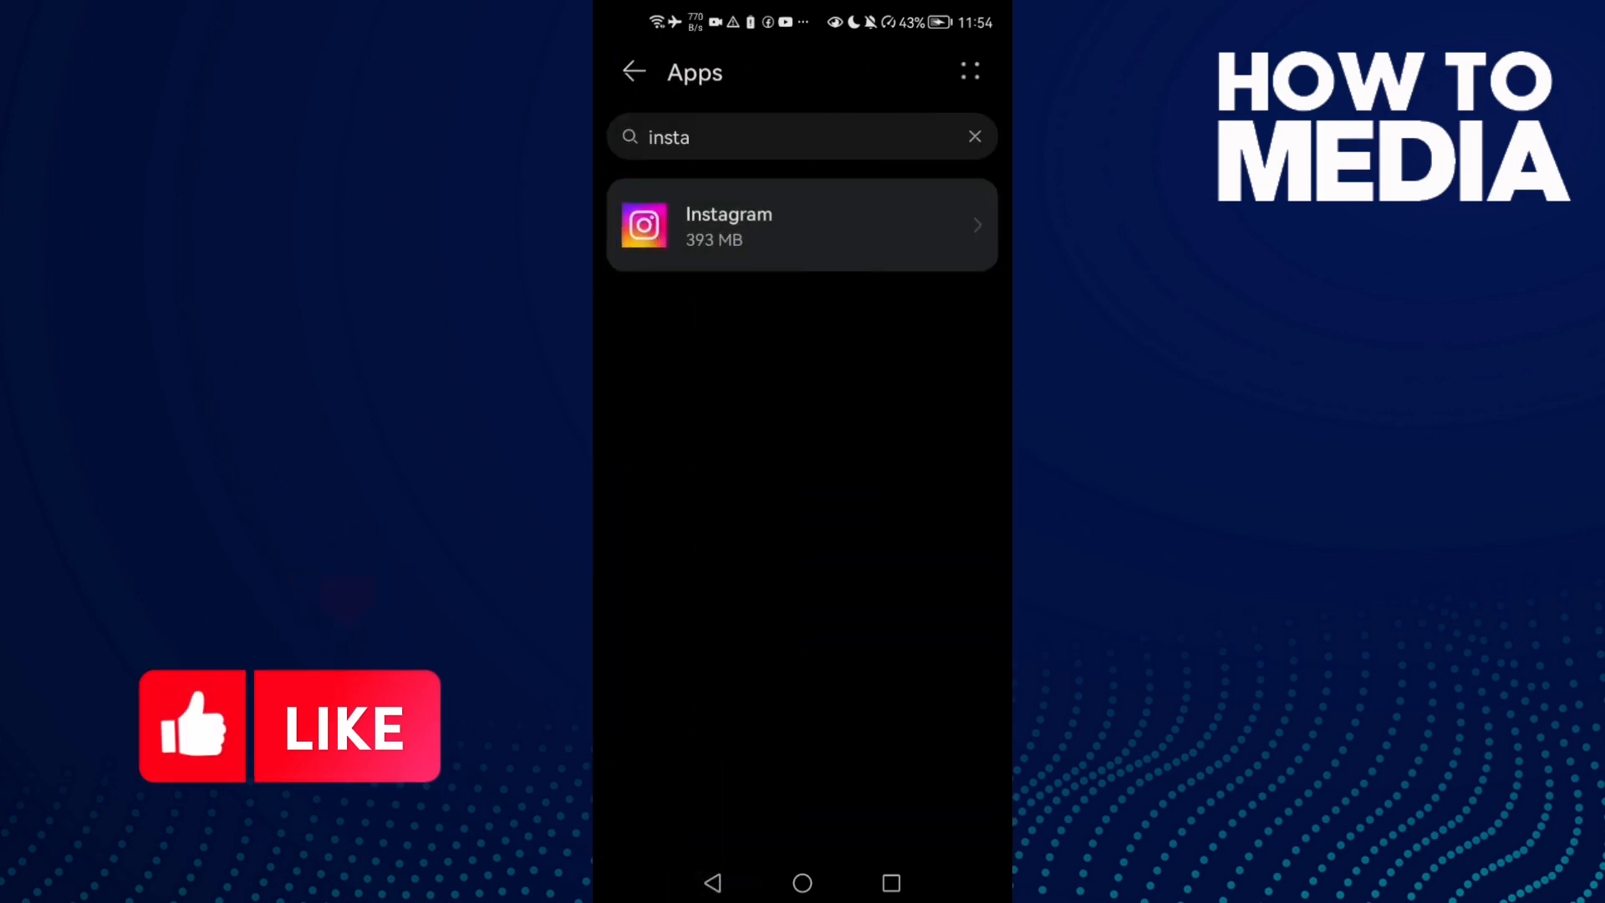
left_click(801, 882)
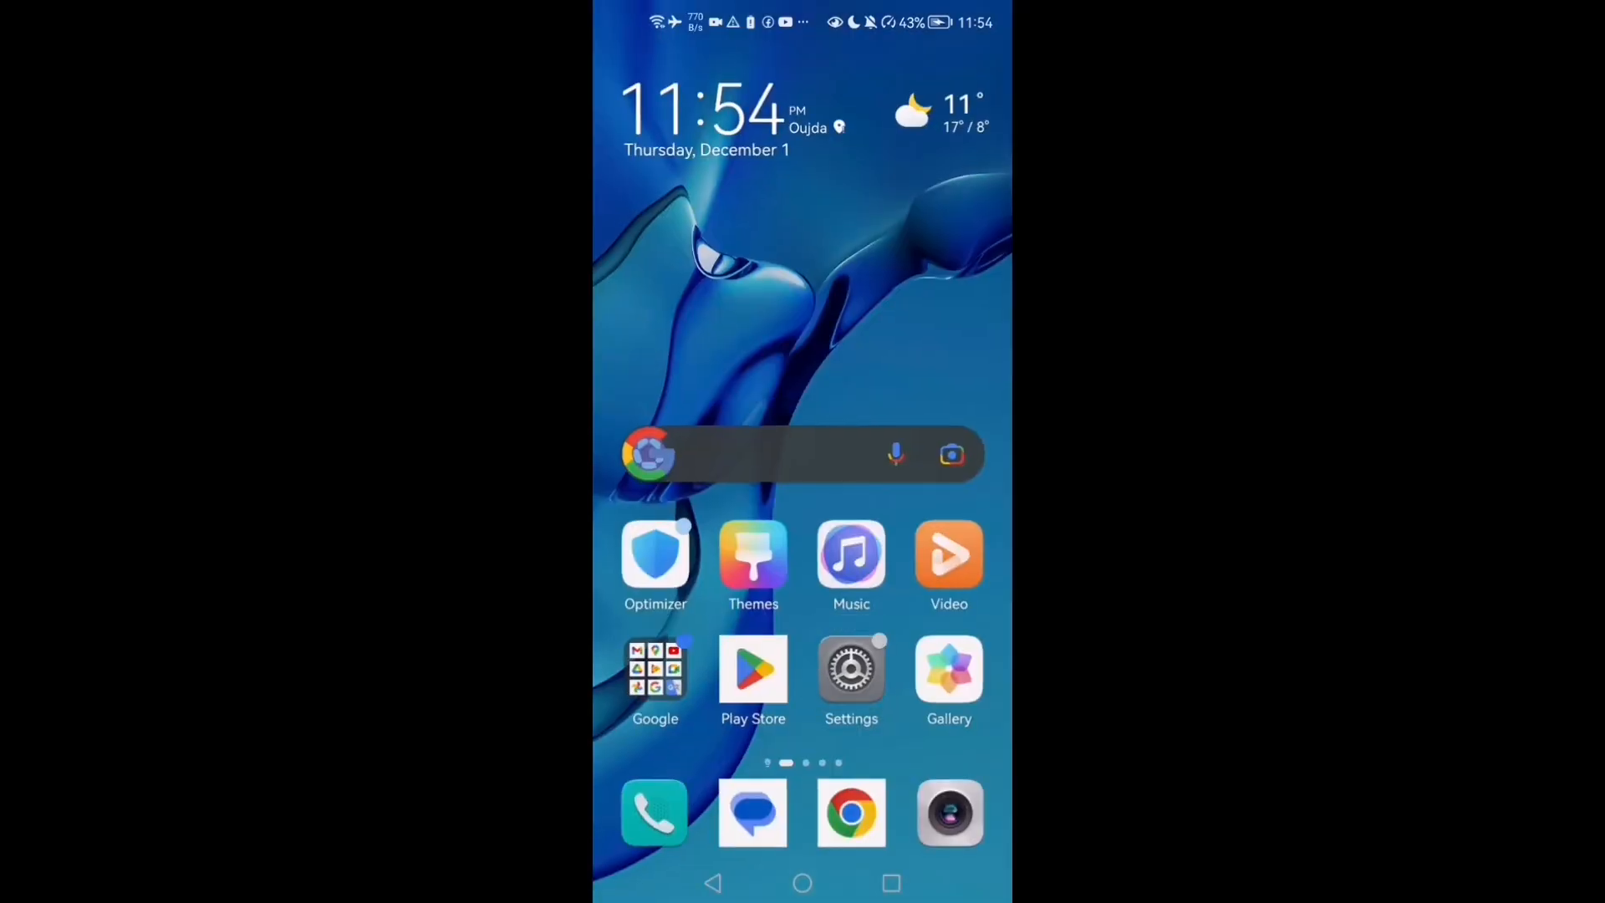